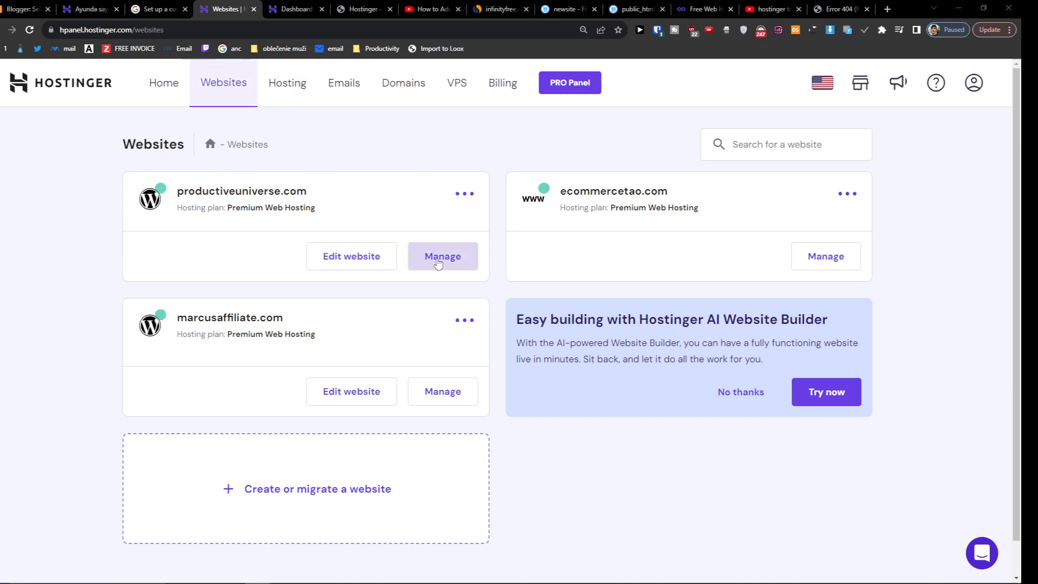
Manage the productiveuniverse.com website to reach its hosting dashboard
click(443, 257)
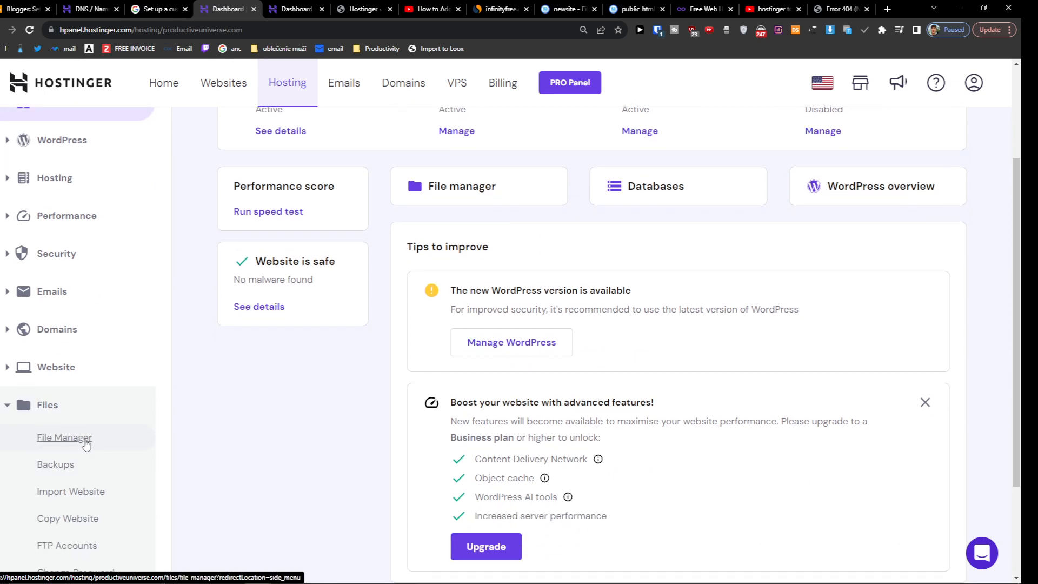
Enter the File Manager limited to productiveuniverse.com's files only
click(64, 437)
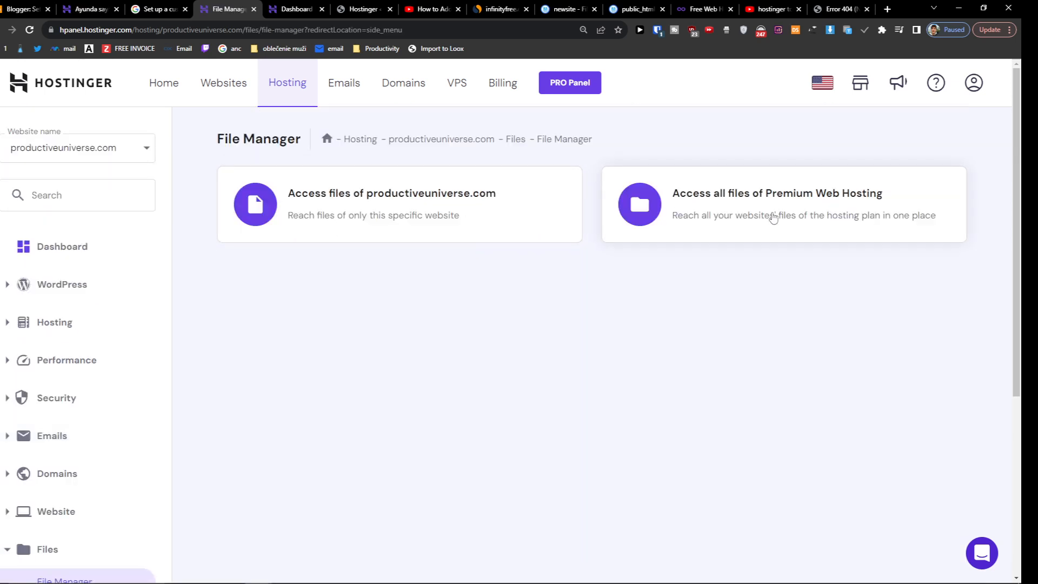
mouse_move(370, 219)
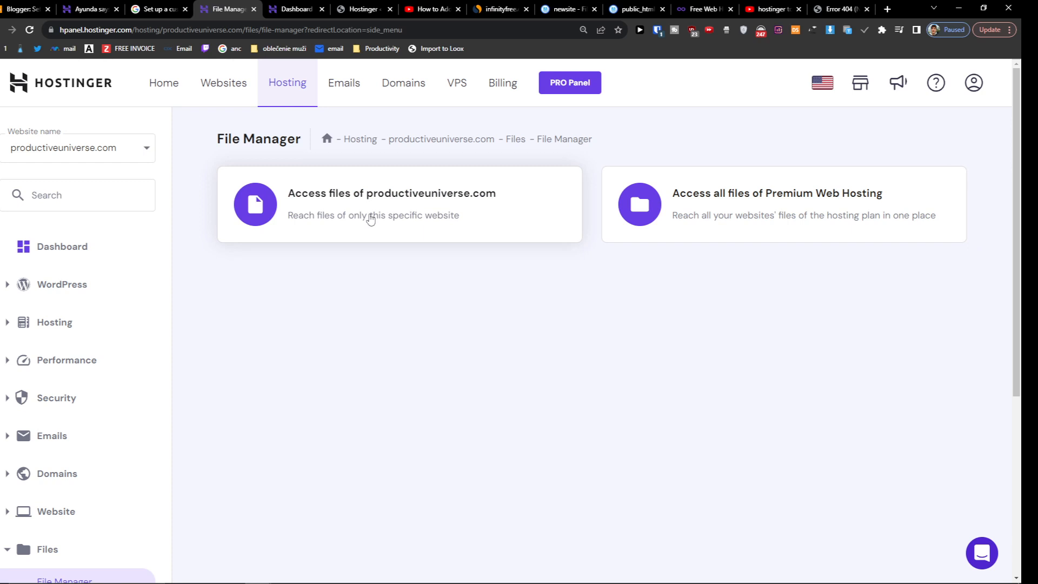
mouse_move(590, 219)
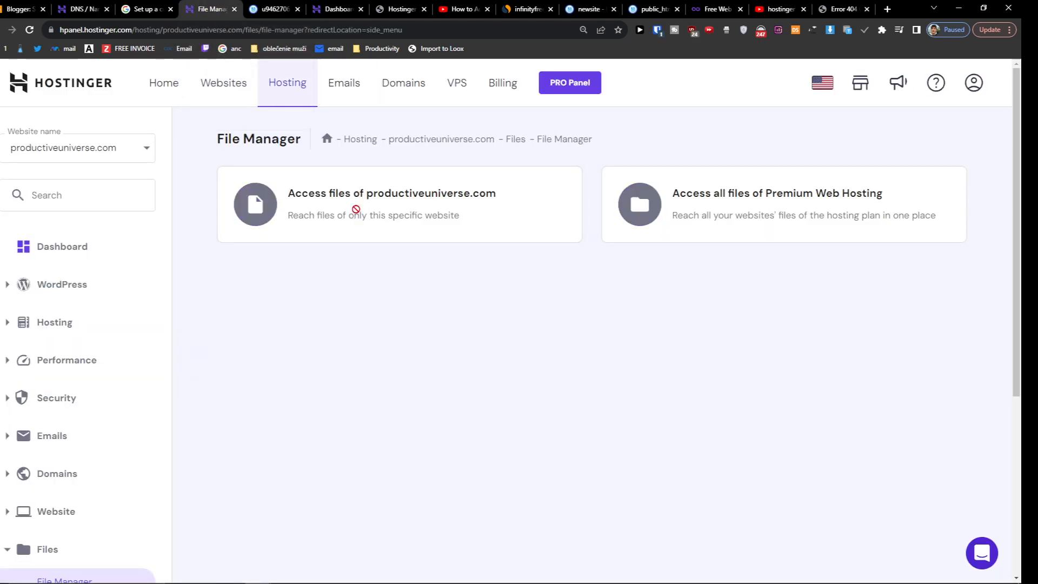
click(390, 193)
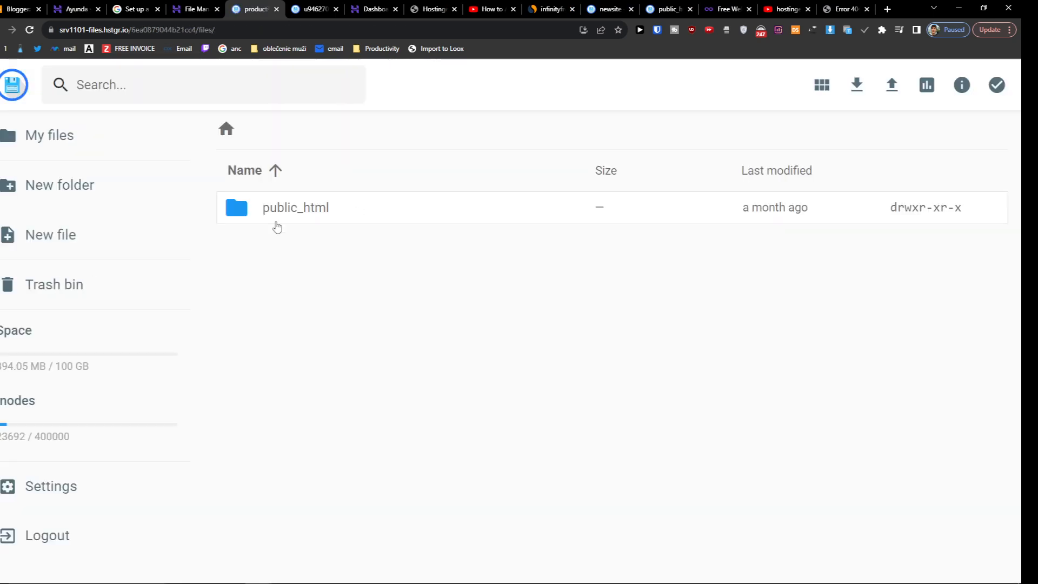
Start a New file inside the public_html folder
double_click(296, 208)
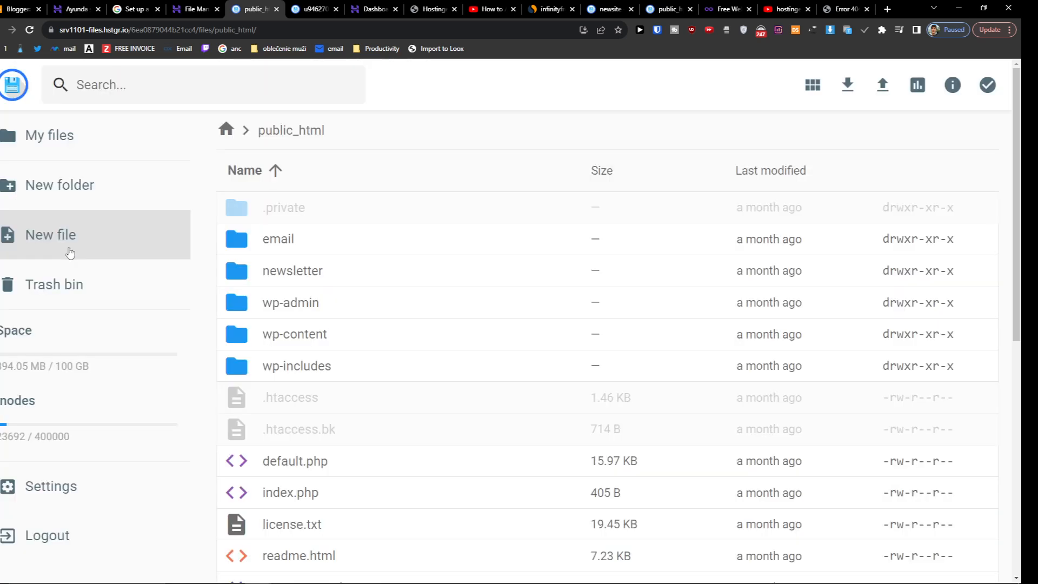
click(51, 235)
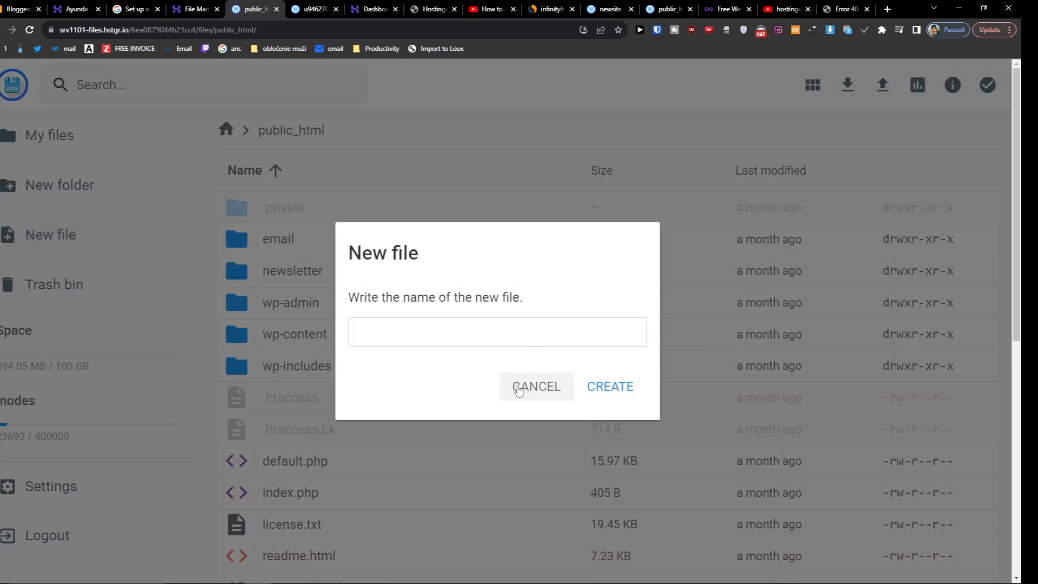
Cancel the new file and bring up the Upload file-or-folder choice instead
click(536, 386)
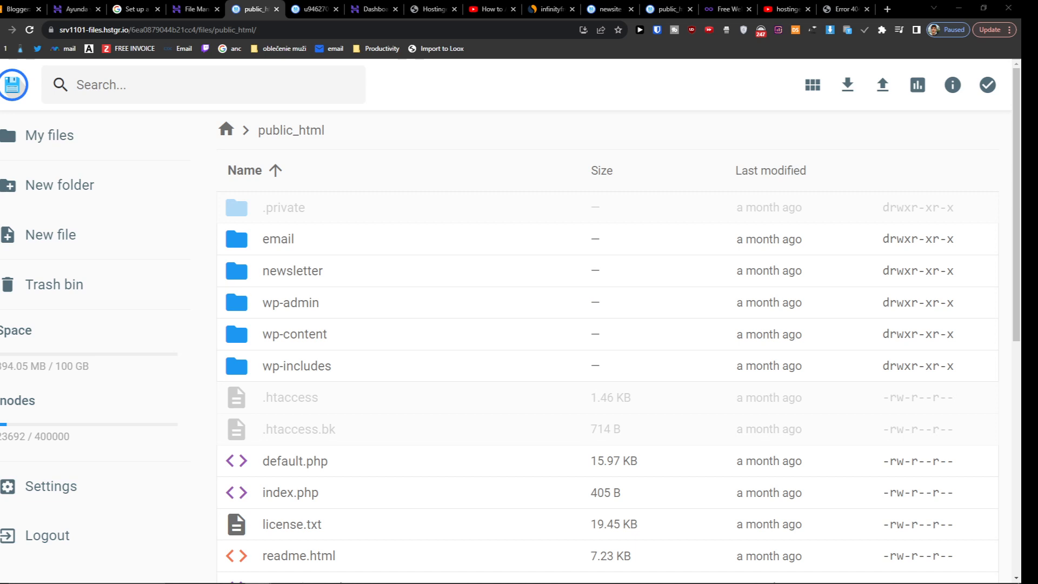
mouse_move(882, 84)
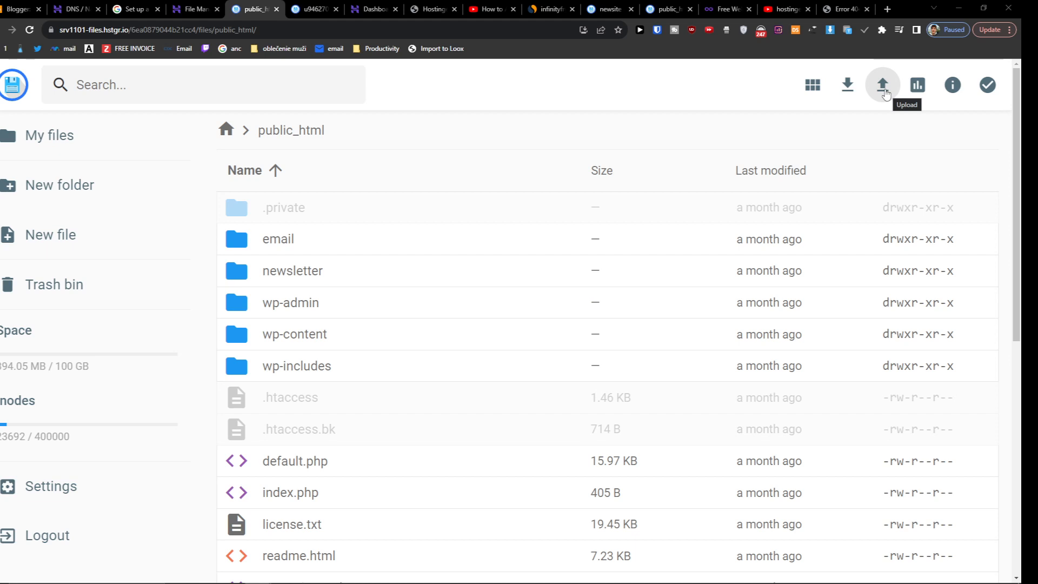
click(882, 85)
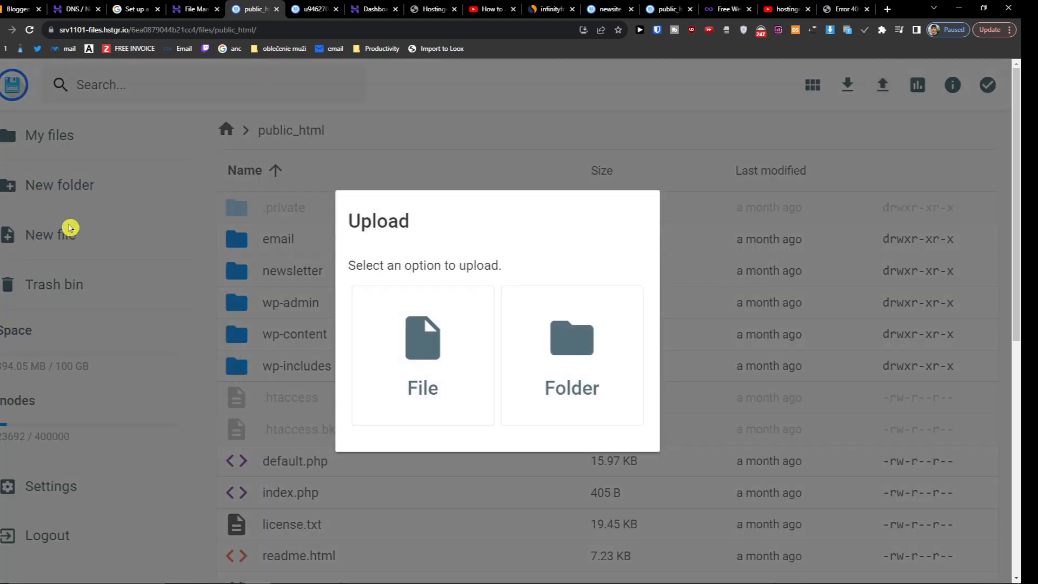